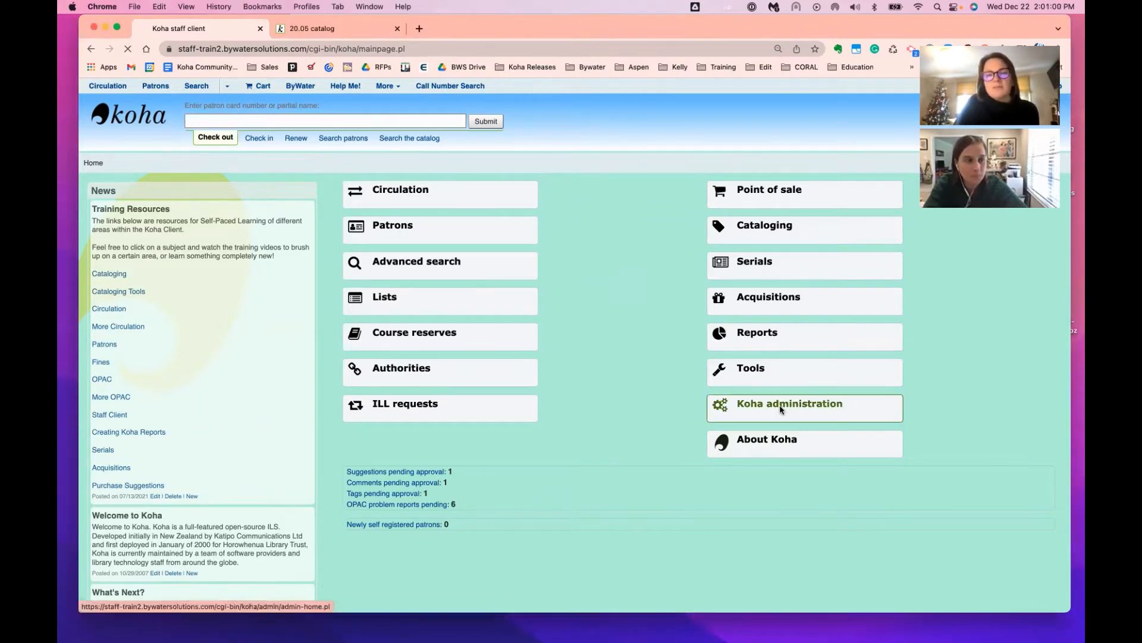
# Step: Search Koha administration's system preferences for 'opacmore' to find OpacMoreSearches
pyautogui.click(789, 403)
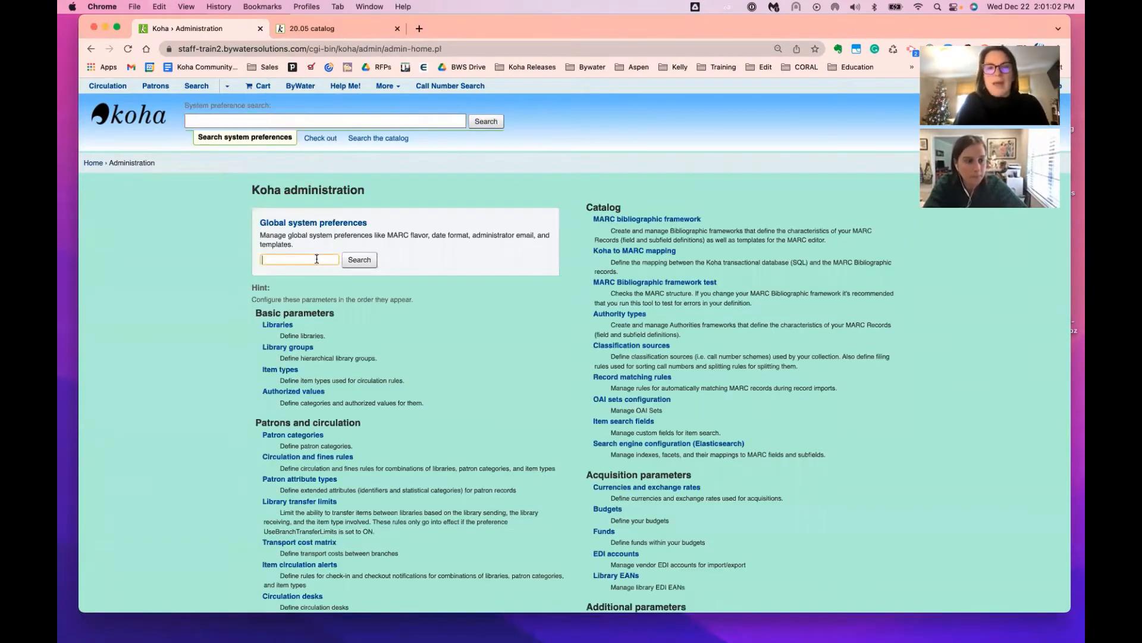
pyautogui.write('opacmor')
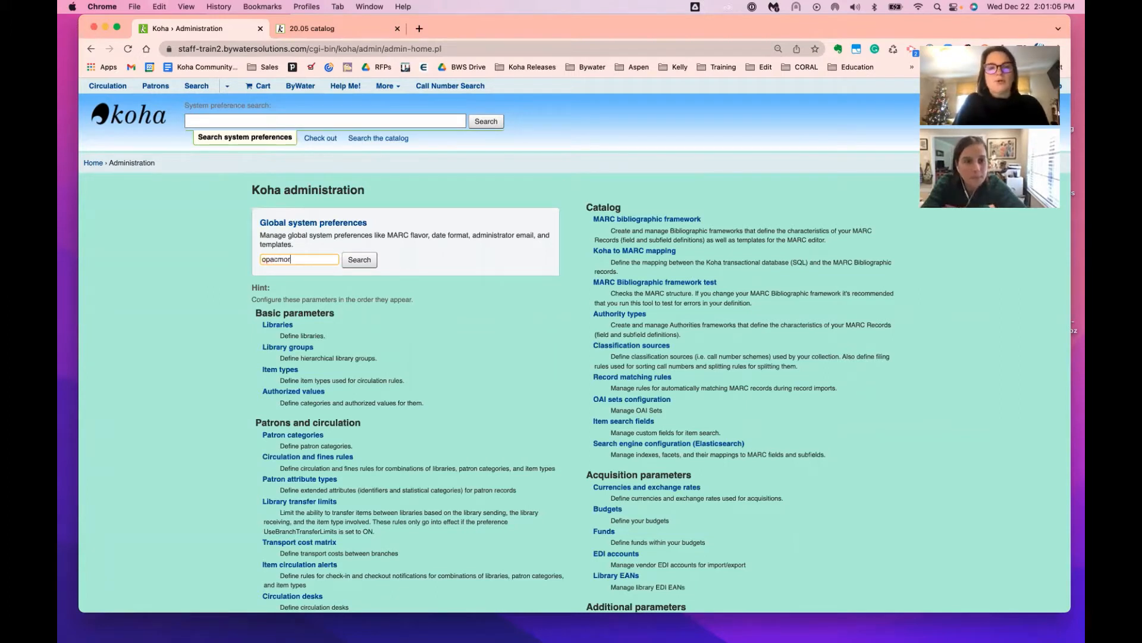
pyautogui.click(358, 259)
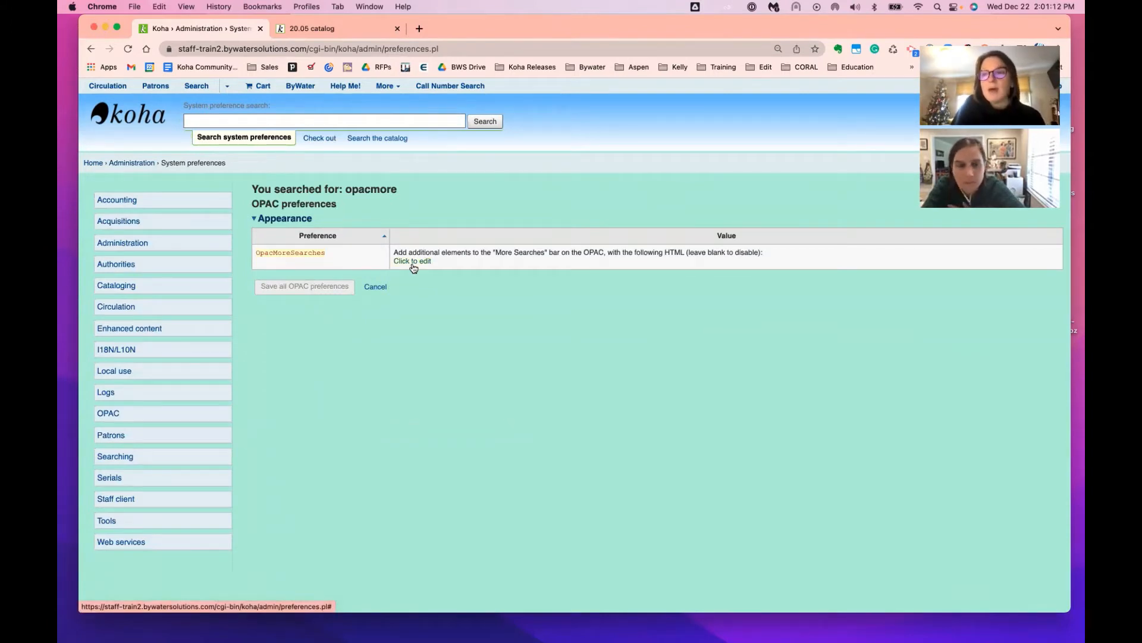
# Step: Expand OpacMoreSearches, inspect the ByWater Solutions link, then view the 20.05 public catalog
pyautogui.click(412, 260)
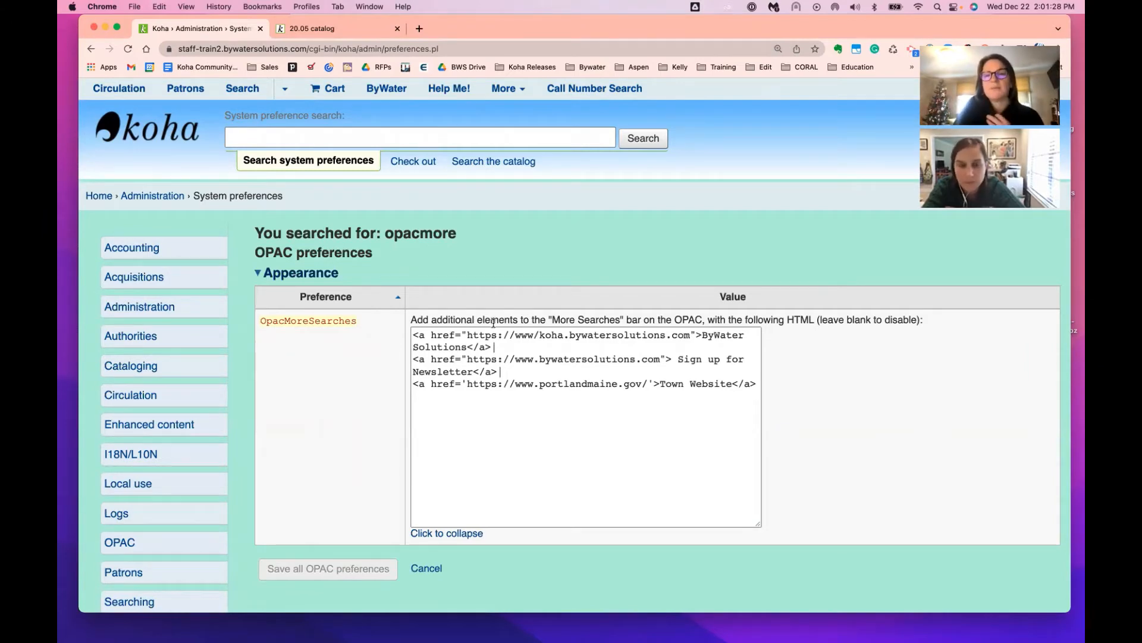
pyautogui.doubleClick(723, 334)
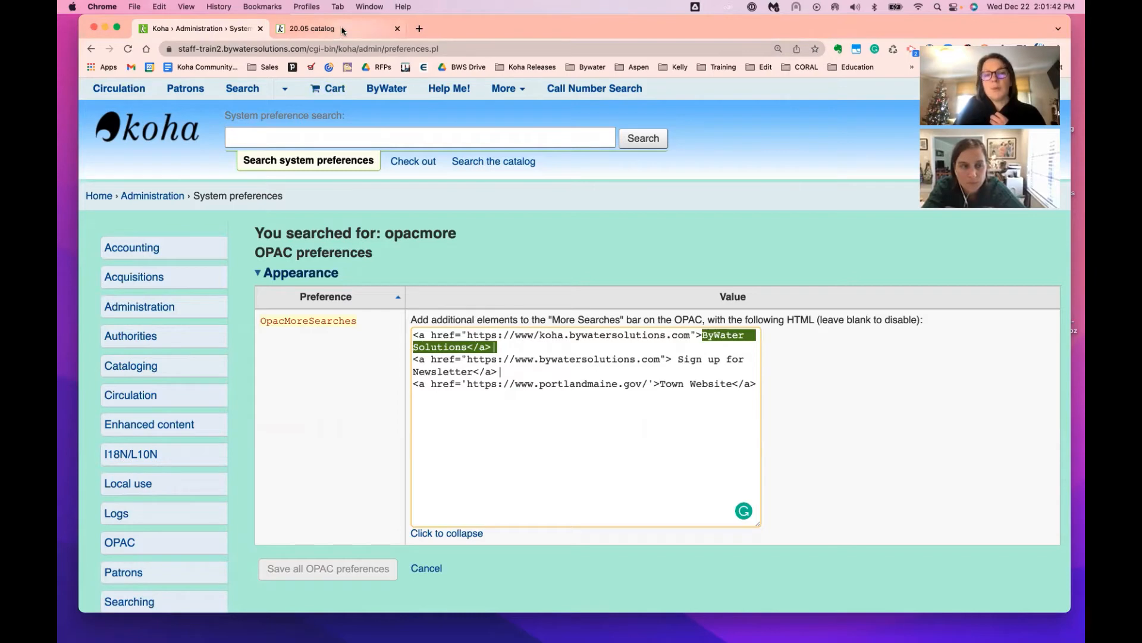
pyautogui.click(312, 29)
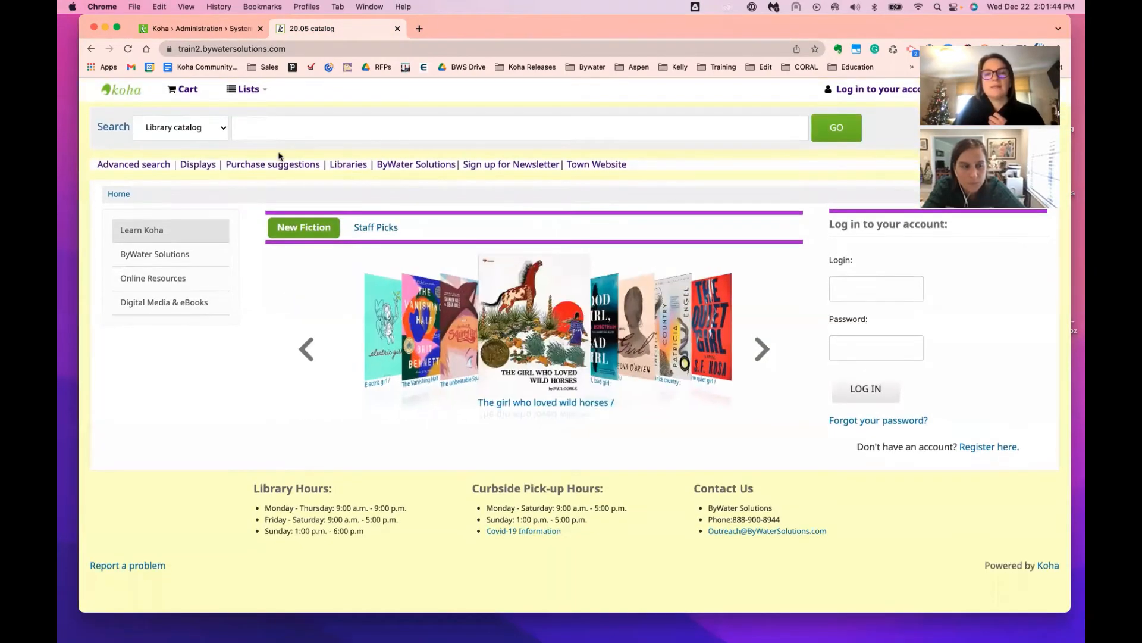
pyautogui.moveTo(510, 165)
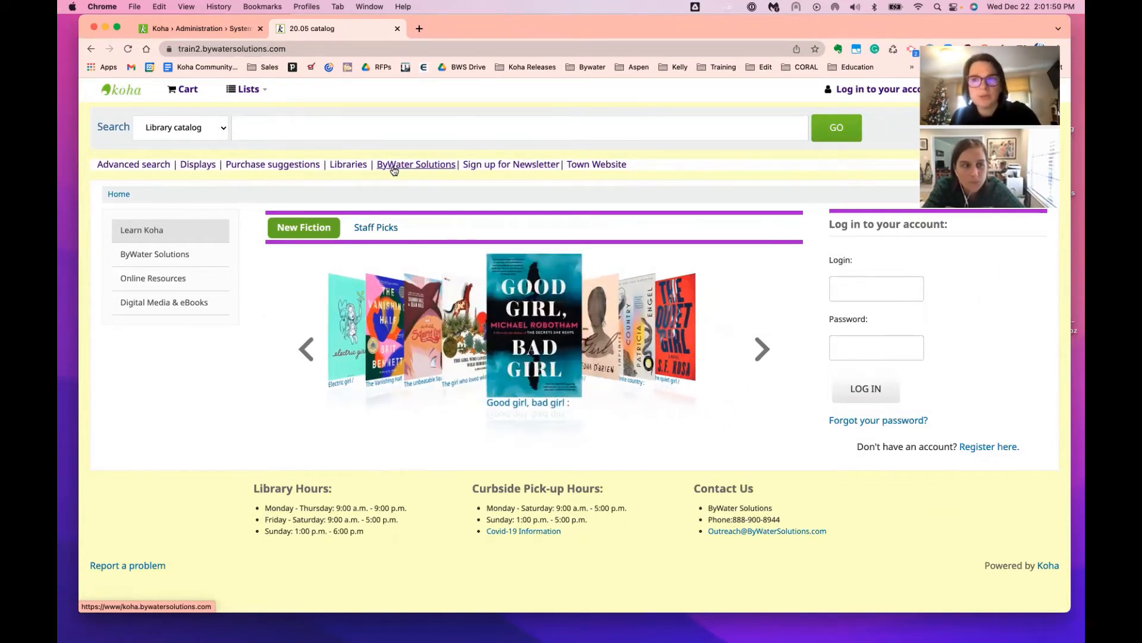
pyautogui.click(761, 349)
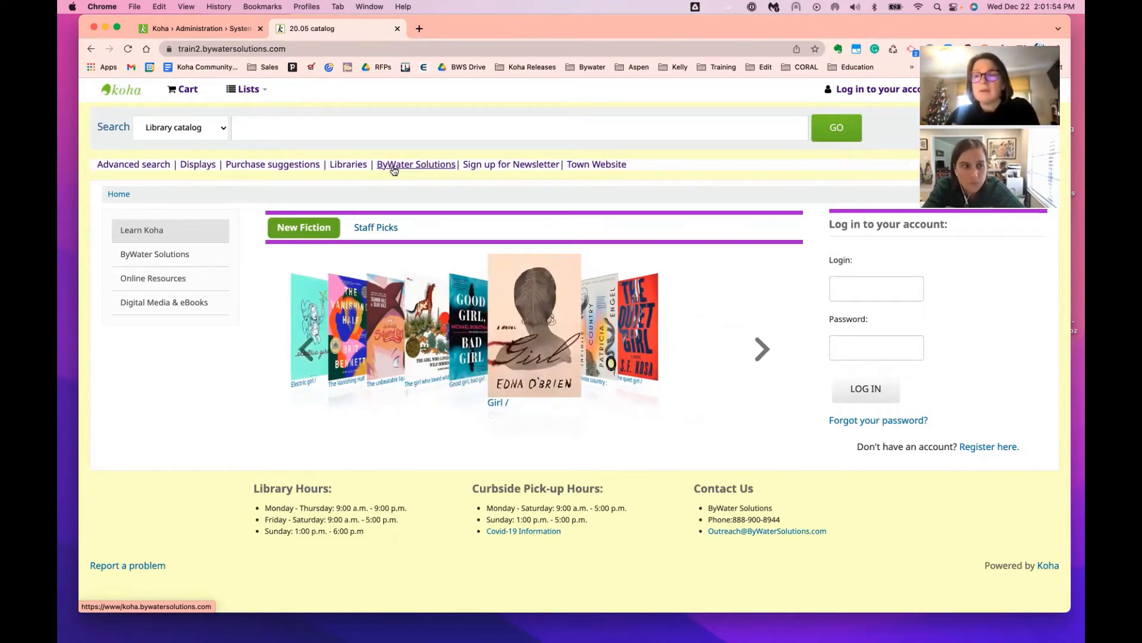
pyautogui.click(761, 349)
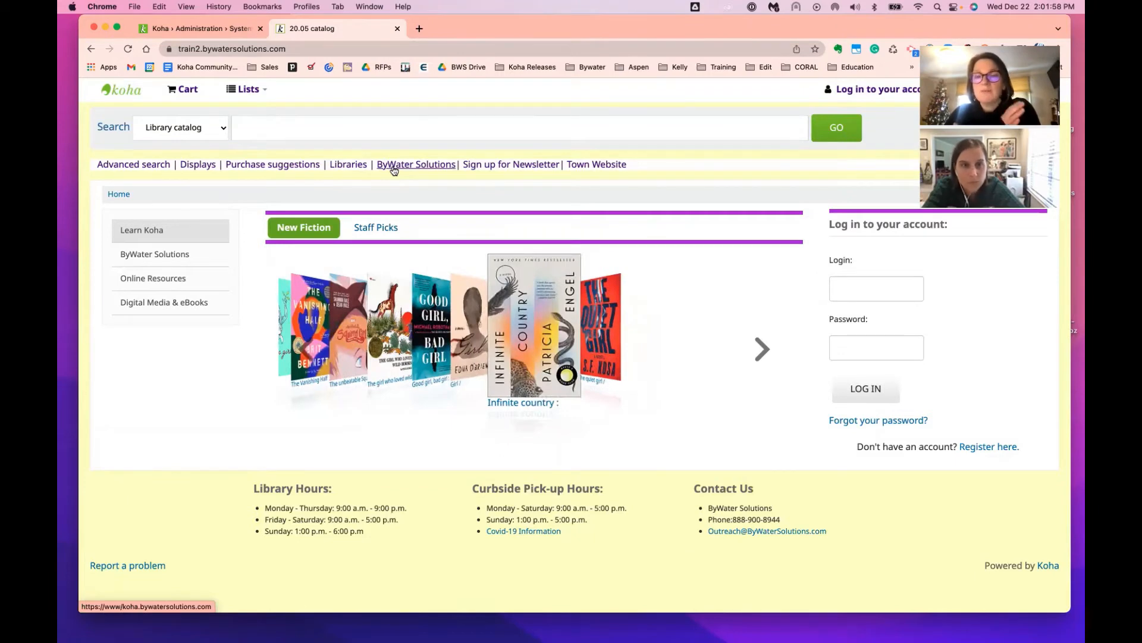
pyautogui.click(762, 350)
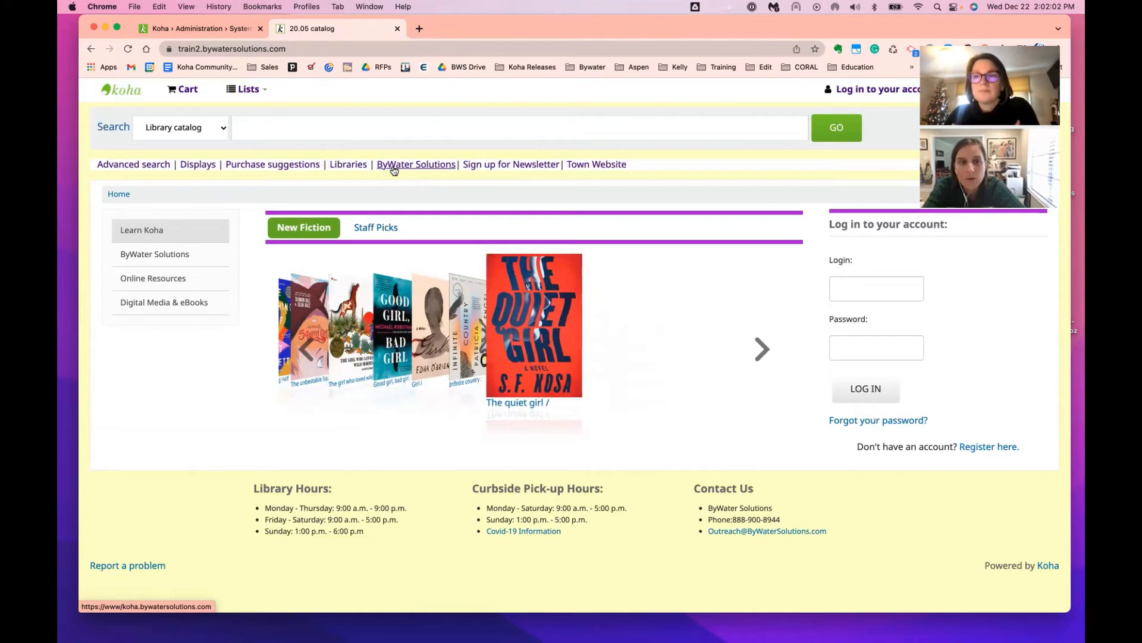
pyautogui.click(761, 349)
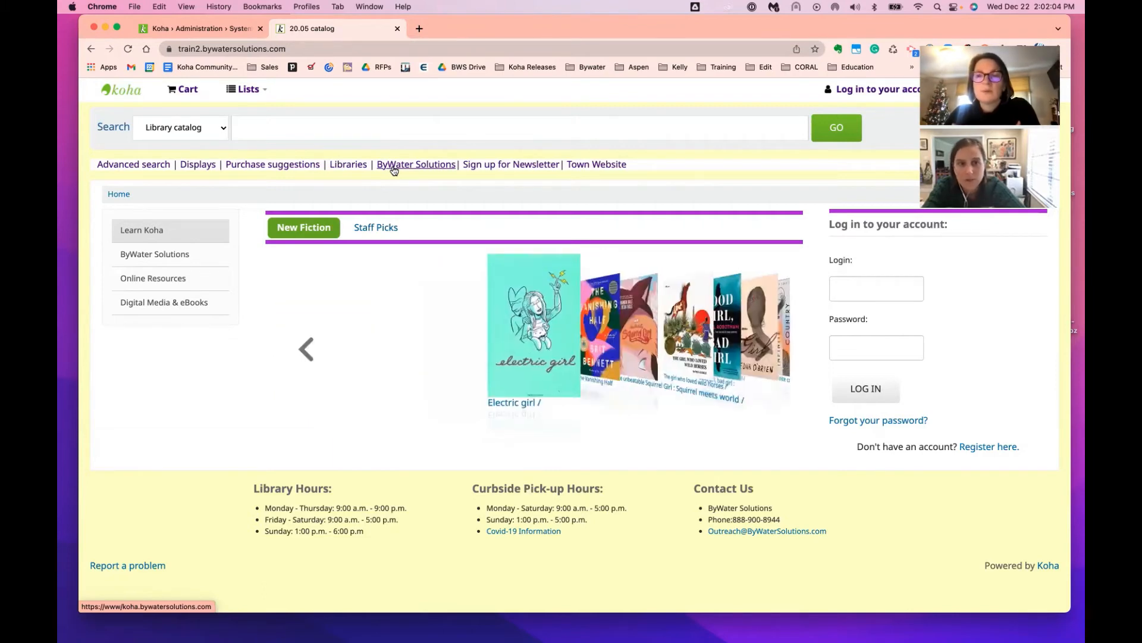
pyautogui.moveTo(132, 170)
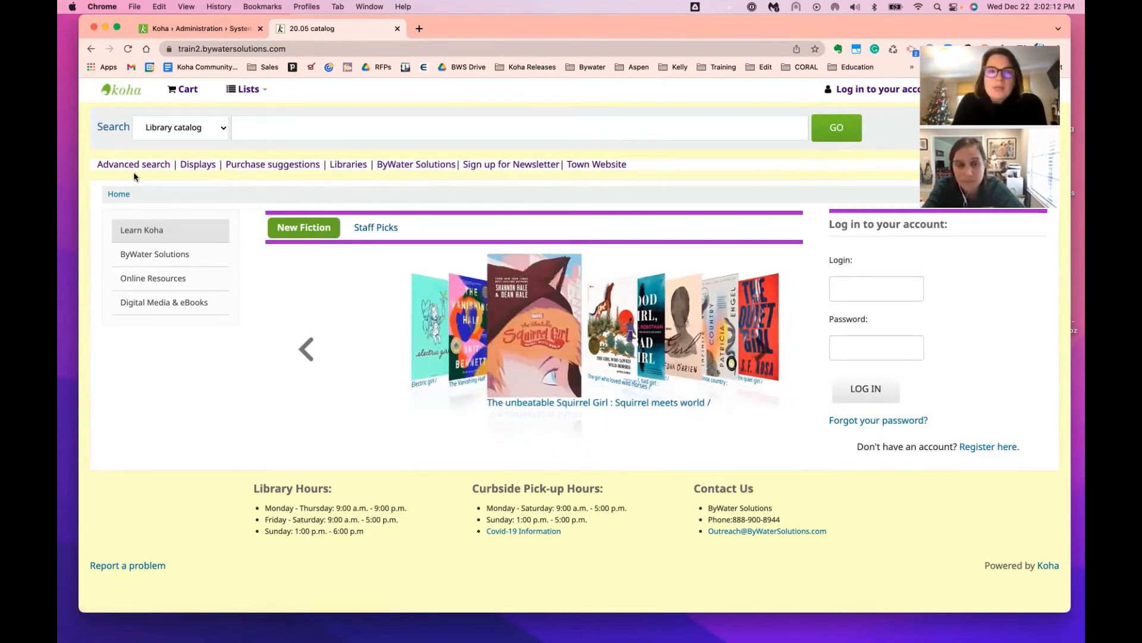
pyautogui.moveTo(197, 164)
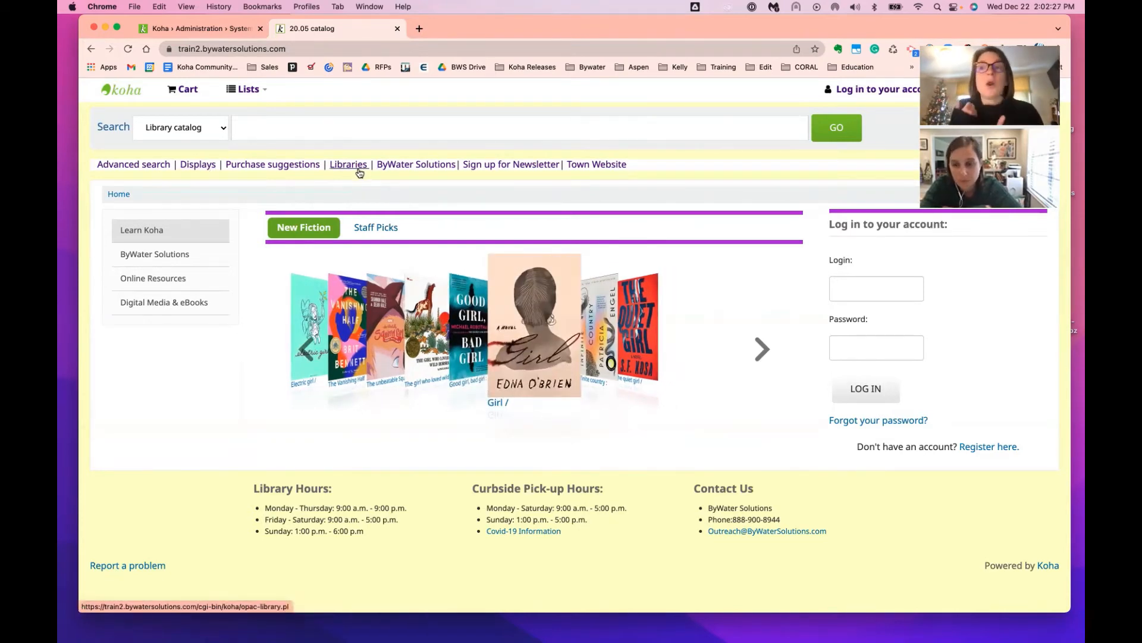
pyautogui.click(762, 349)
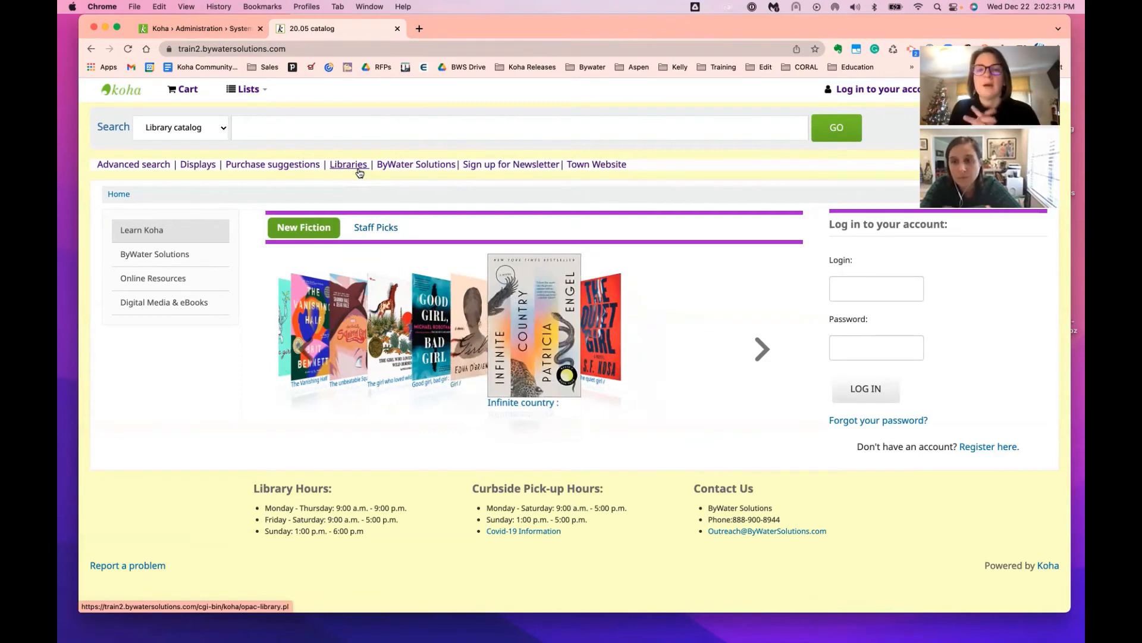
pyautogui.click(762, 349)
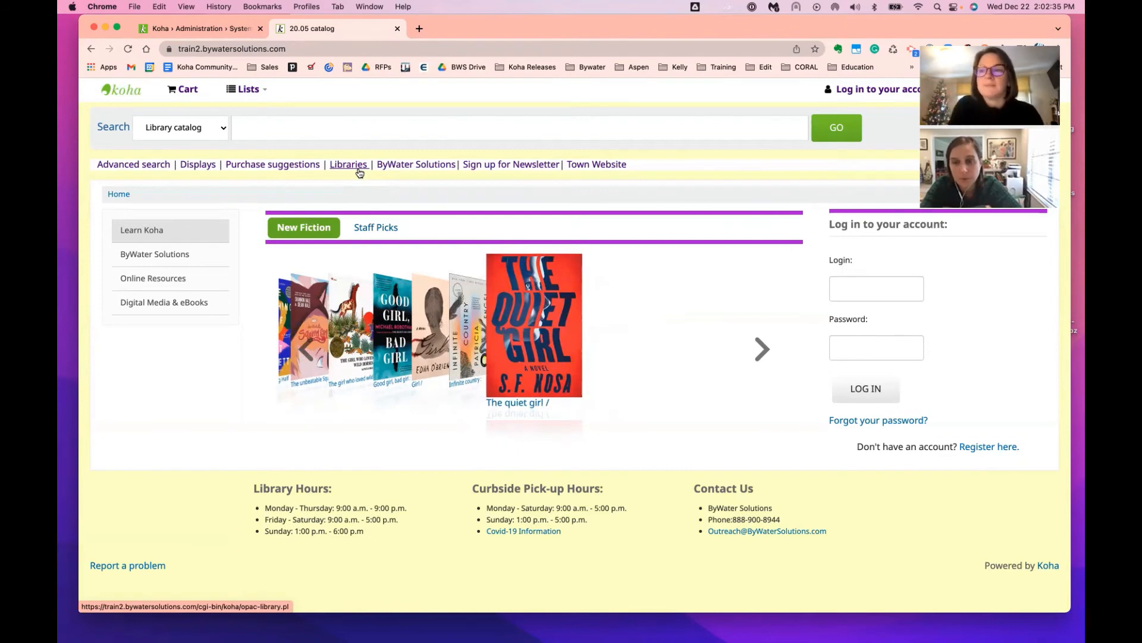
pyautogui.click(760, 348)
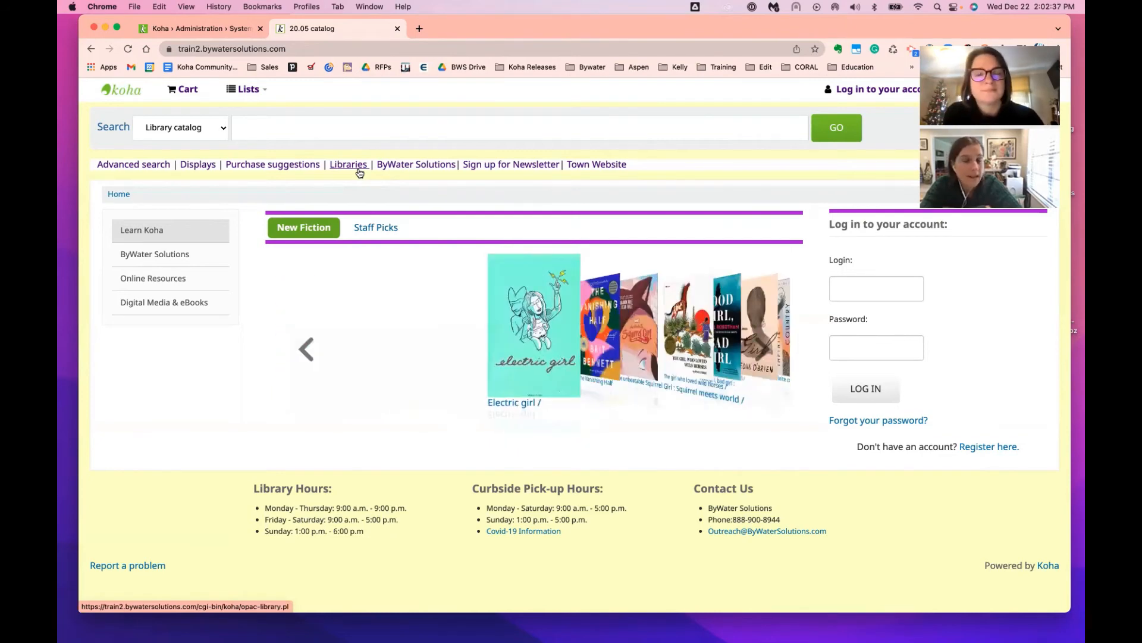